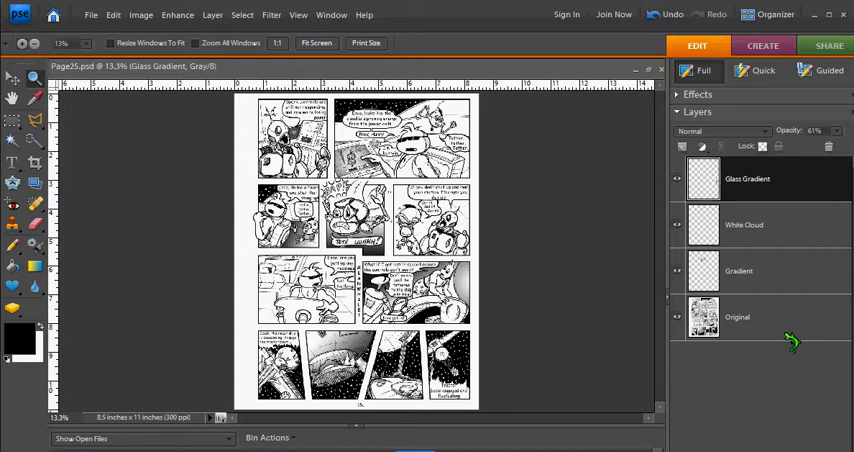
Flatten the comic page's layers into a single background layer via Layer > Flatten Image.
{"action": "left_click", "coordinate": [212, 14]}
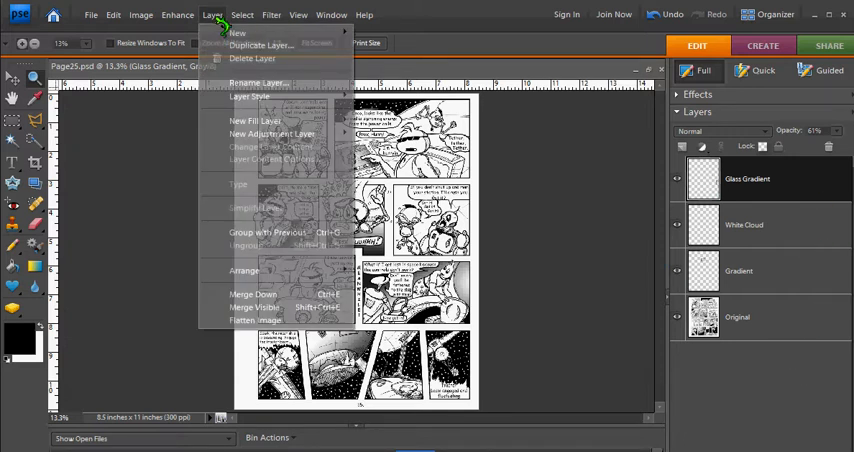
{"action": "left_click", "coordinate": [256, 320]}
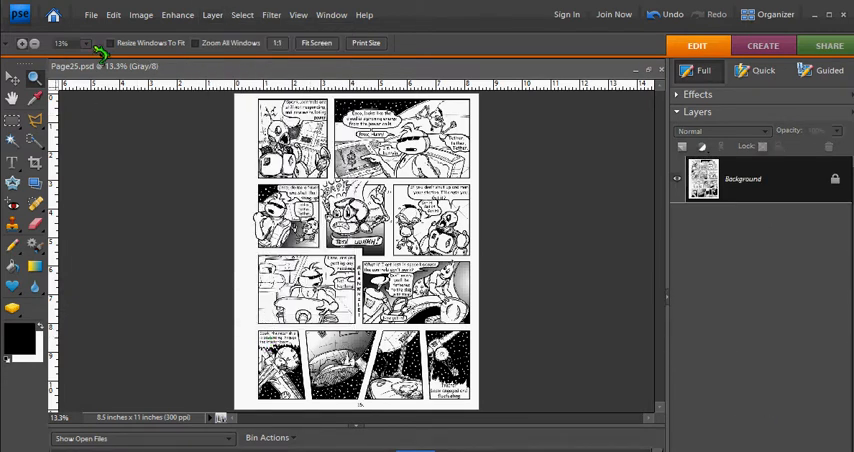
Save the page as Photoshop PDF named Page25.pdf, confirming replacement of the existing file.
{"action": "left_click", "coordinate": [92, 14]}
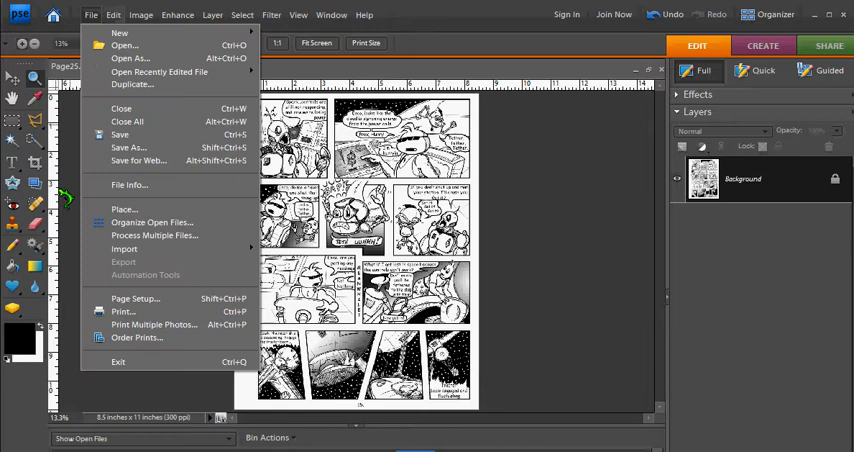
{"action": "left_click", "coordinate": [128, 148]}
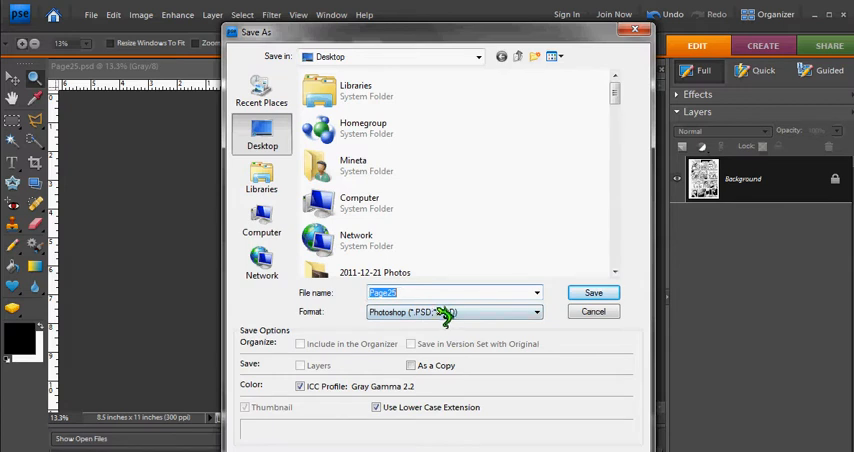
{"action": "left_click", "coordinate": [454, 312]}
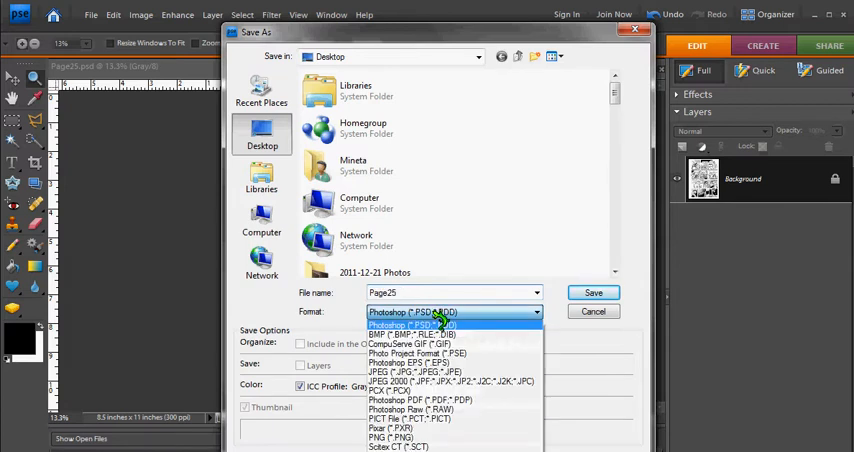
{"action": "left_click", "coordinate": [410, 400]}
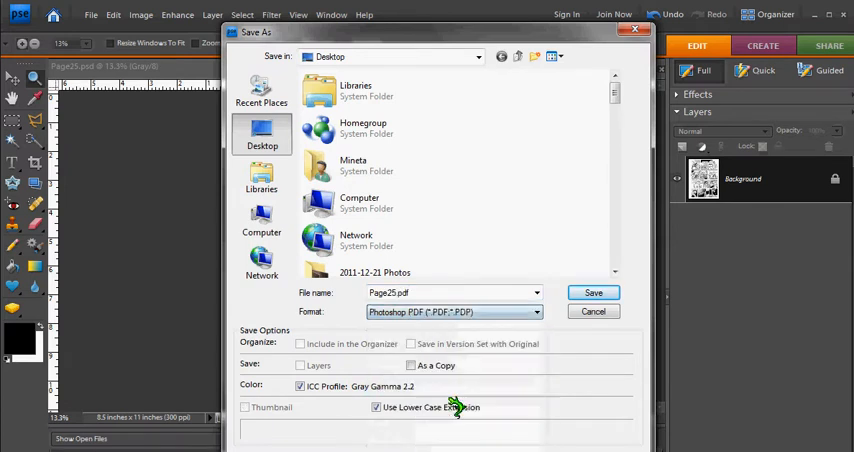
{"action": "left_click", "coordinate": [592, 292]}
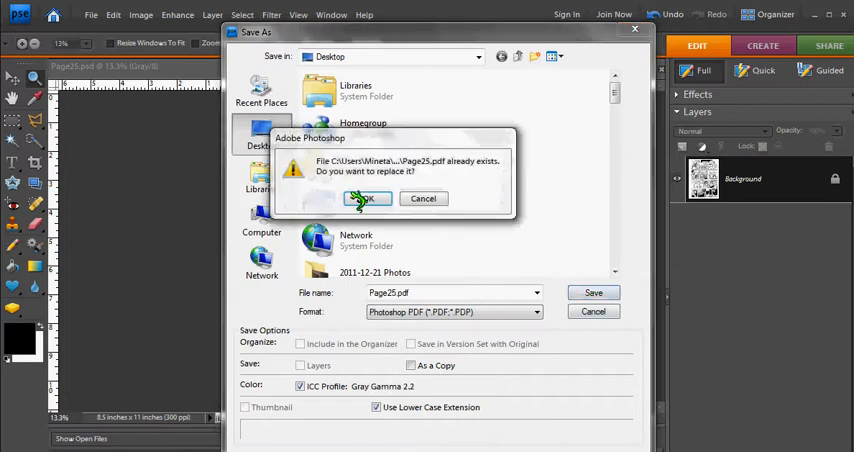
{"action": "left_click", "coordinate": [368, 198]}
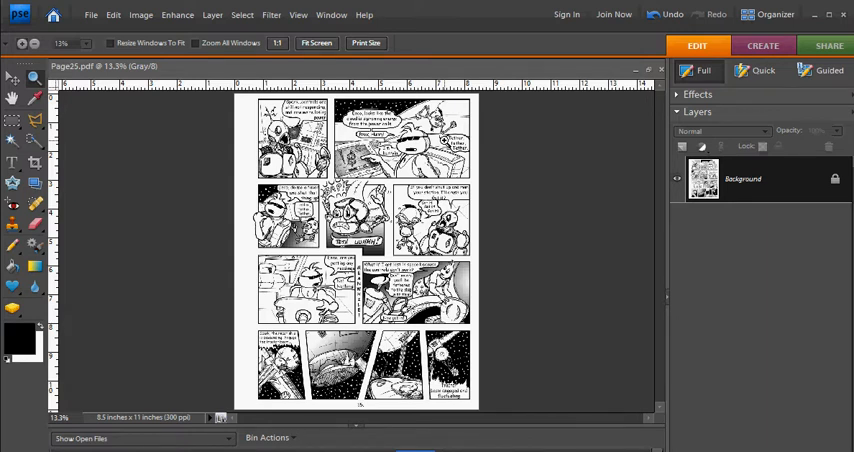
Set the image height to 10 inches with proportions constrained, about 7.727 inches wide.
{"action": "left_click", "coordinate": [140, 14]}
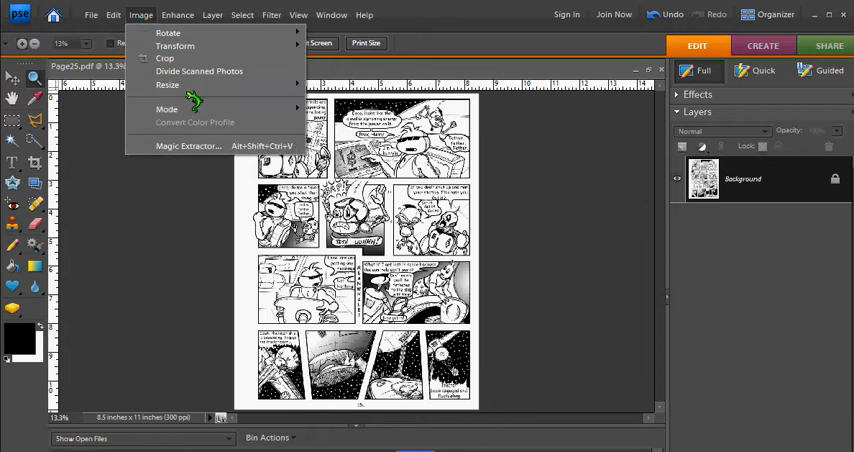
{"action": "mouse_move", "coordinate": [168, 84]}
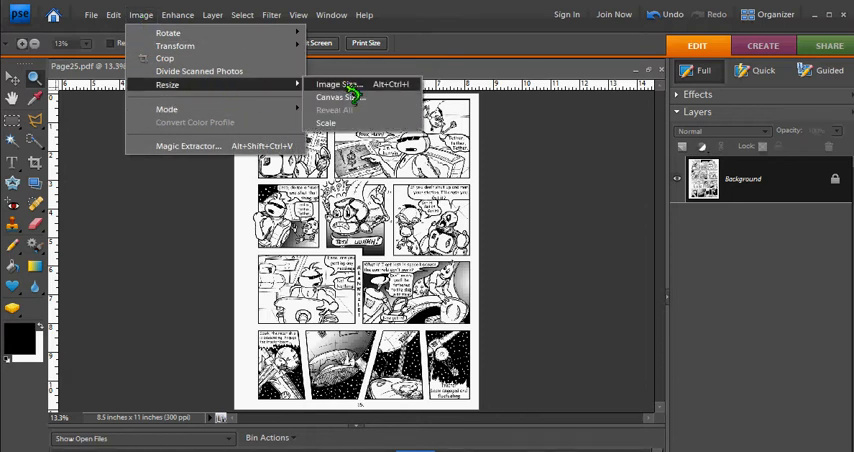
{"action": "left_click", "coordinate": [336, 84]}
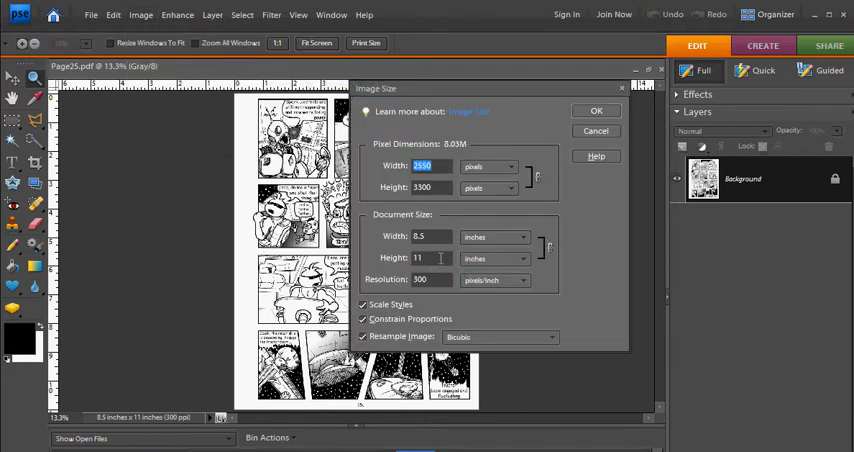
{"action": "left_click", "coordinate": [420, 258]}
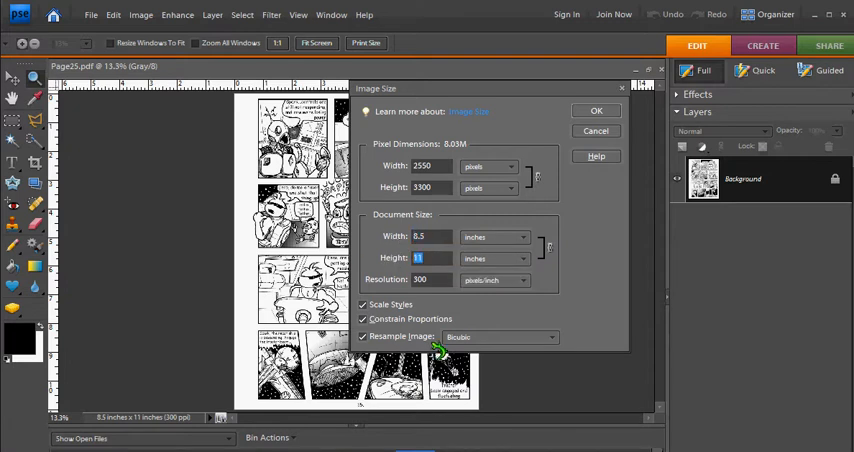
{"action": "mouse_move", "coordinate": [556, 322]}
{"action": "type", "text": "10"}
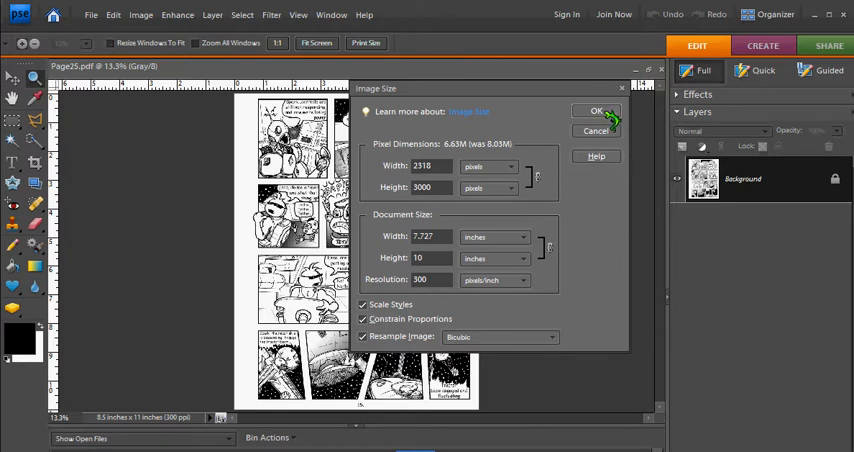
{"action": "left_click", "coordinate": [596, 112]}
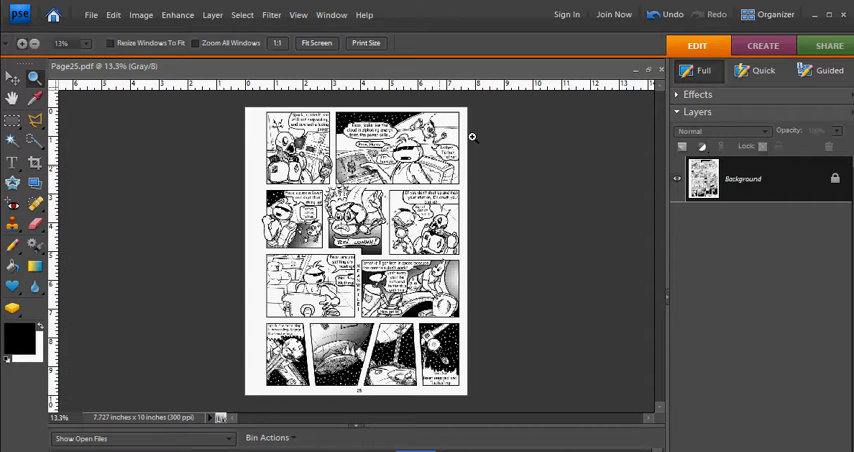
{"action": "mouse_move", "coordinate": [454, 212]}
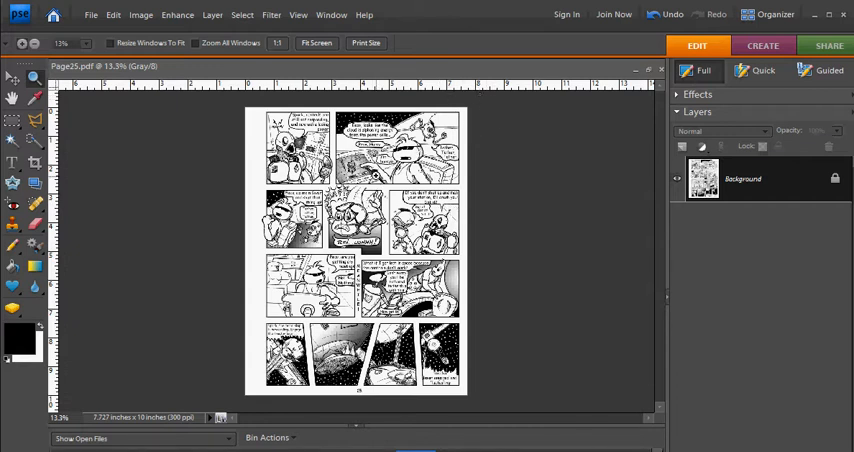
Widen the canvas to 8 inches so the page measures 8 by 10 inches.
{"action": "left_click", "coordinate": [140, 14]}
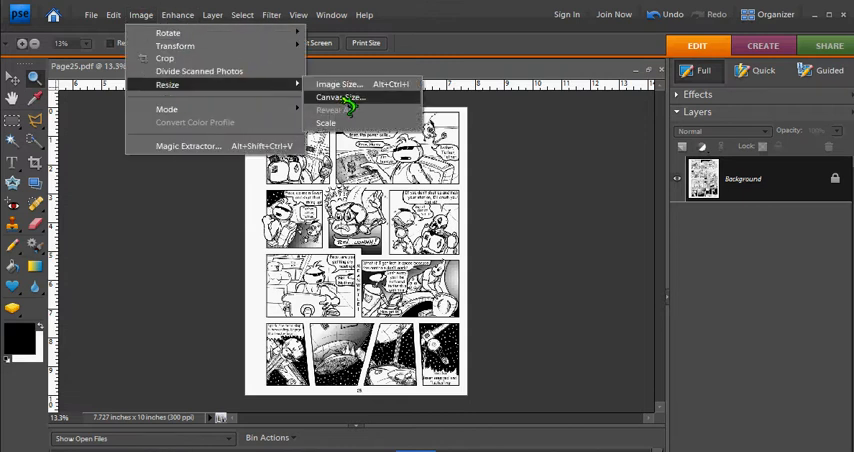
{"action": "left_click", "coordinate": [340, 96]}
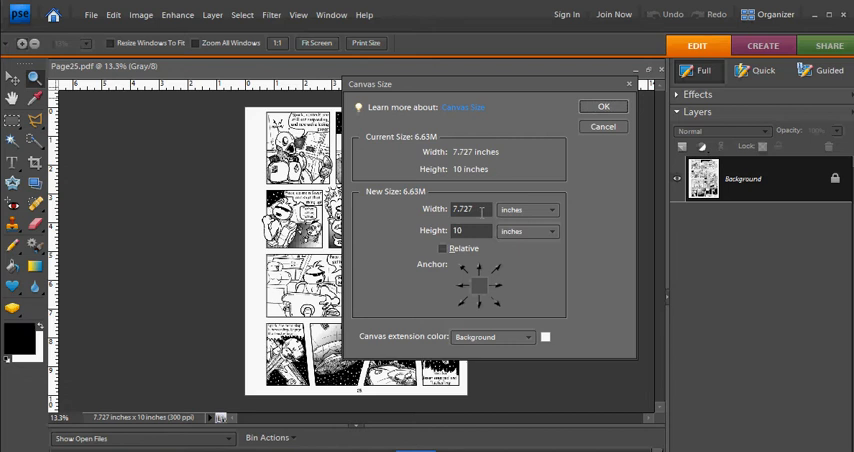
{"action": "mouse_move", "coordinate": [480, 208]}
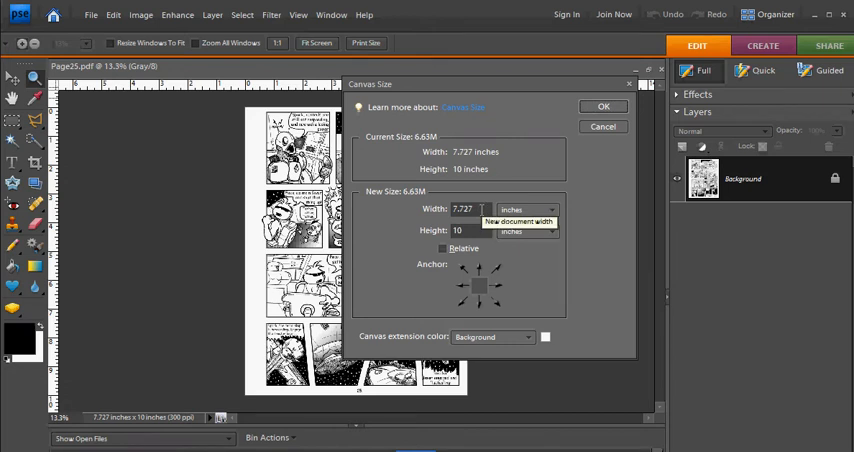
{"action": "triple_click", "coordinate": [464, 208]}
{"action": "type", "text": "8"}
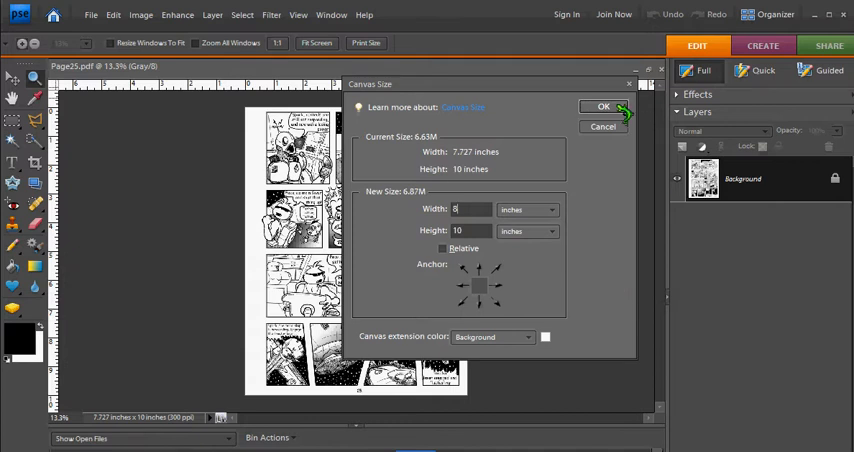
{"action": "left_click", "coordinate": [604, 108]}
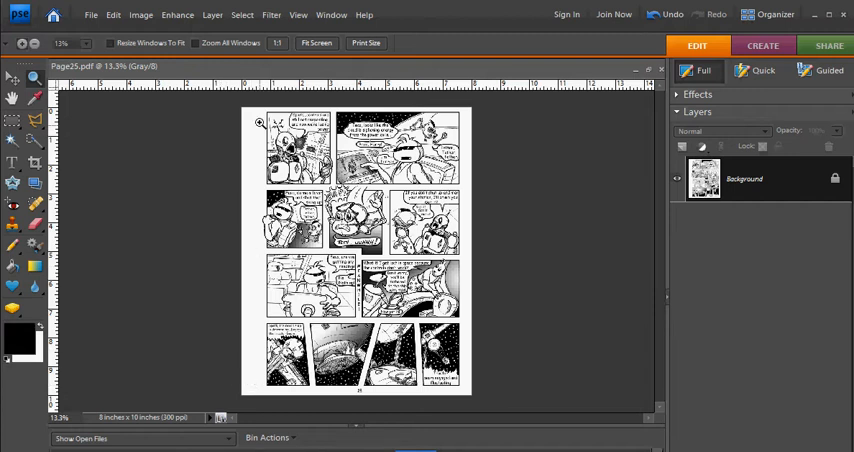
{"action": "mouse_move", "coordinate": [470, 364]}
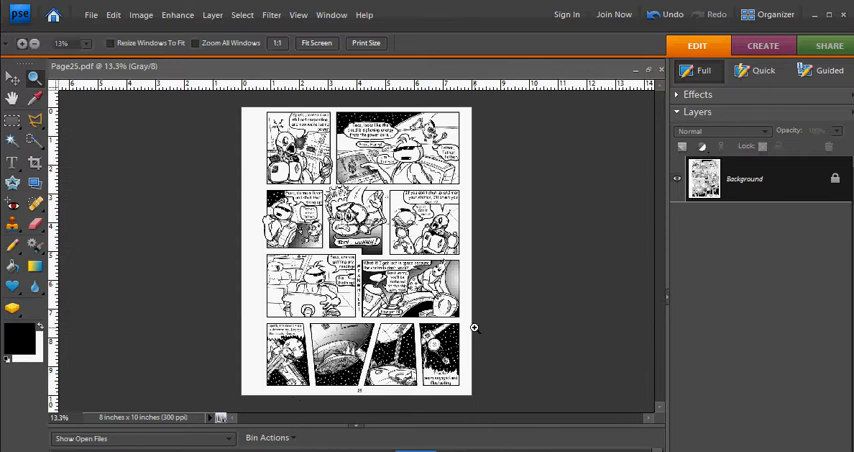
{"action": "mouse_move", "coordinate": [470, 152]}
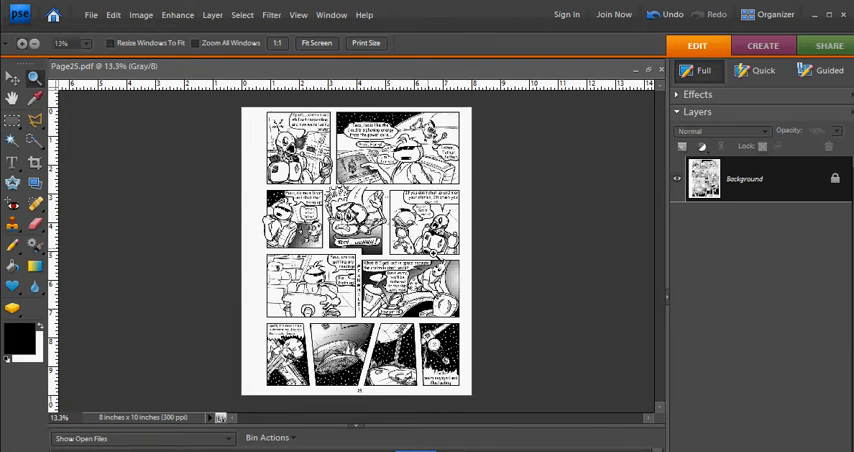
{"action": "mouse_move", "coordinate": [472, 152]}
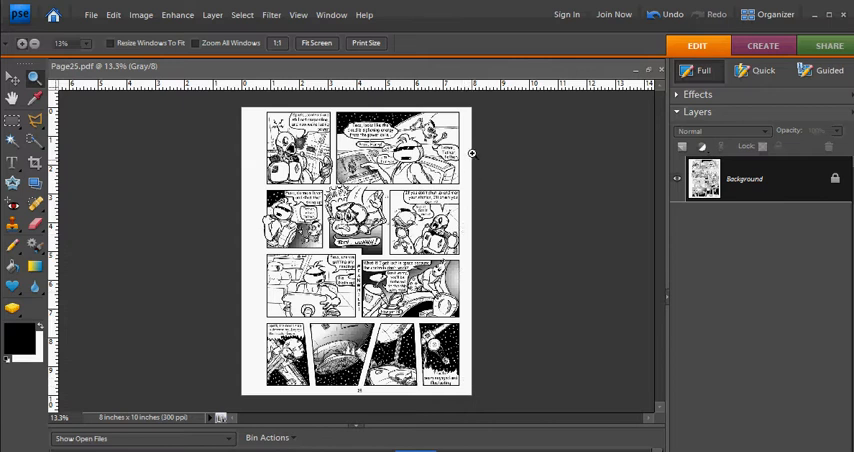
{"action": "mouse_move", "coordinate": [480, 156]}
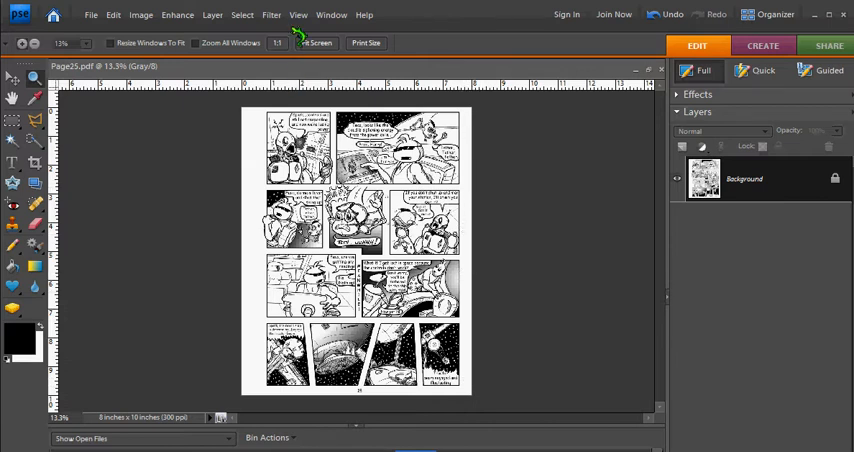
Check the page against the alignment grid with the whole page fitted on screen, then hide the grid.
{"action": "left_click", "coordinate": [298, 14]}
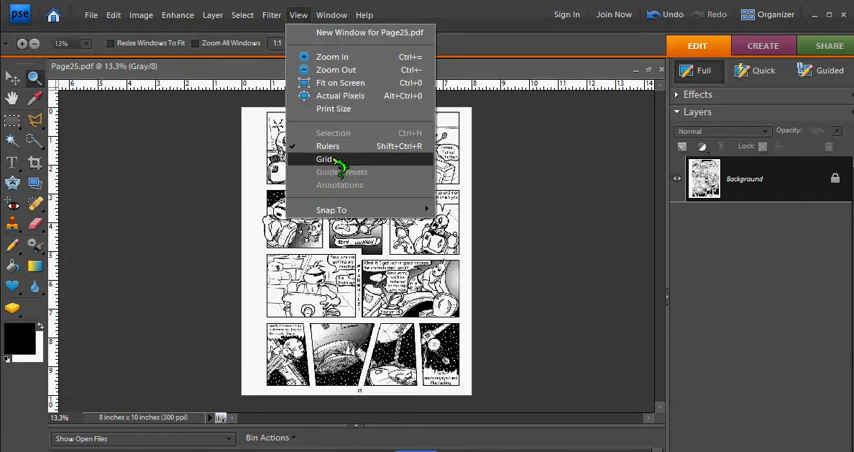
{"action": "left_click", "coordinate": [324, 160]}
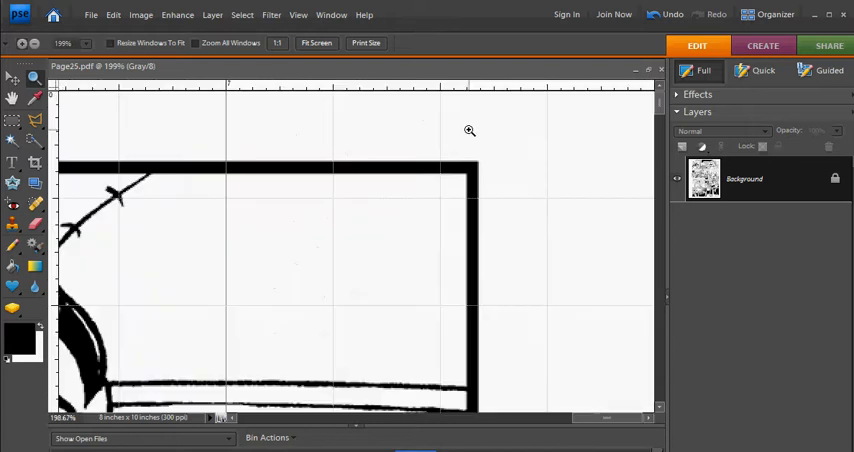
{"action": "mouse_move", "coordinate": [482, 164]}
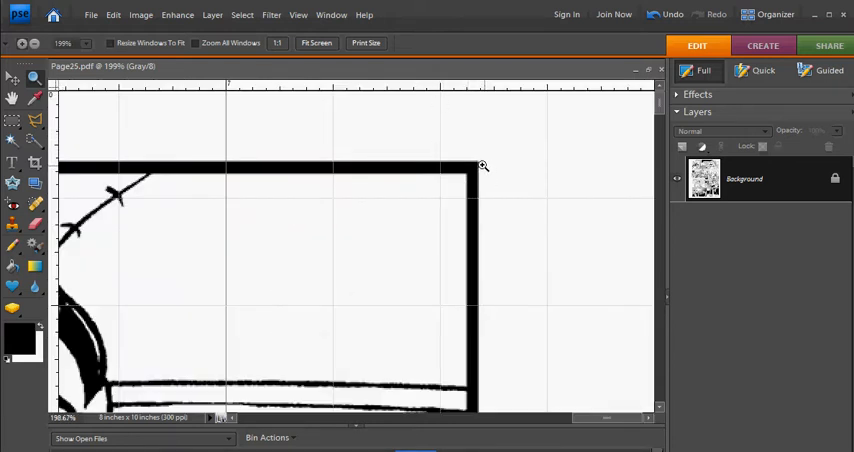
{"action": "right_click", "coordinate": [330, 236]}
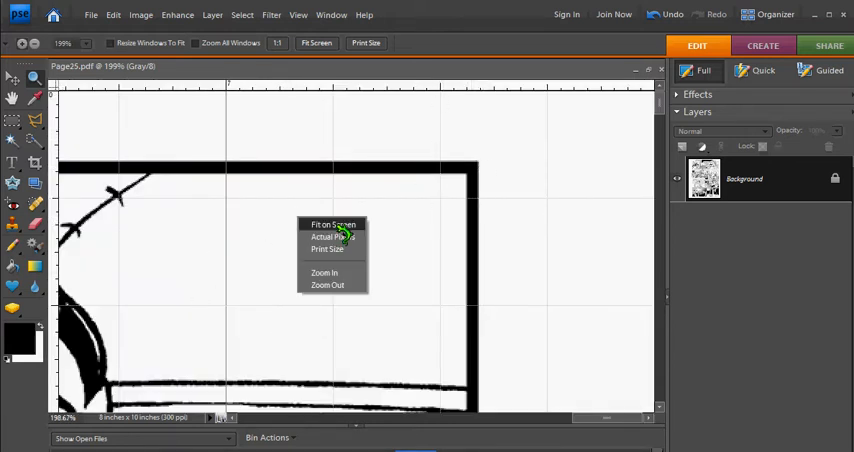
{"action": "left_click", "coordinate": [332, 224]}
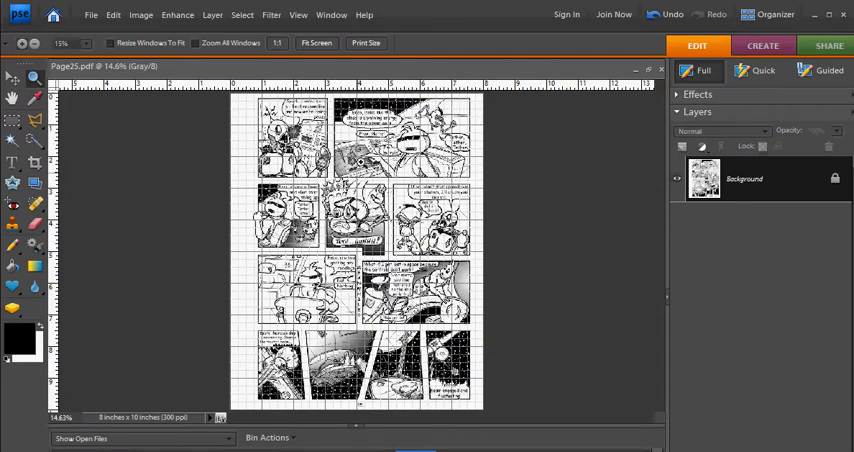
{"action": "left_click", "coordinate": [298, 16]}
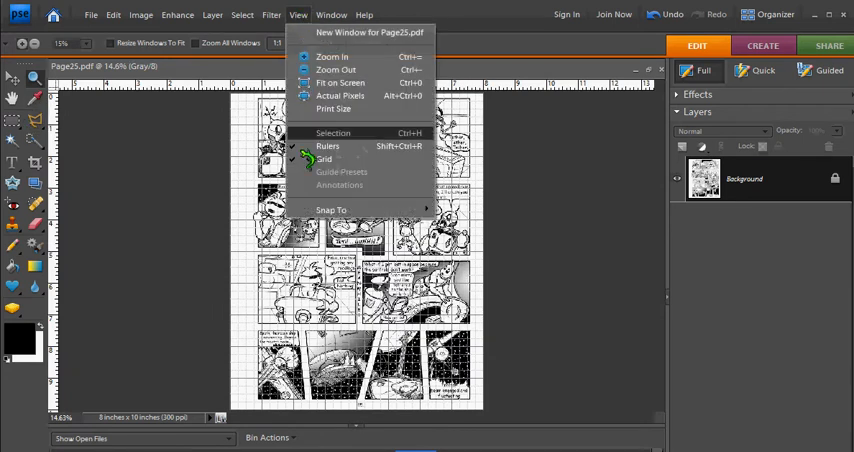
{"action": "left_click", "coordinate": [324, 160]}
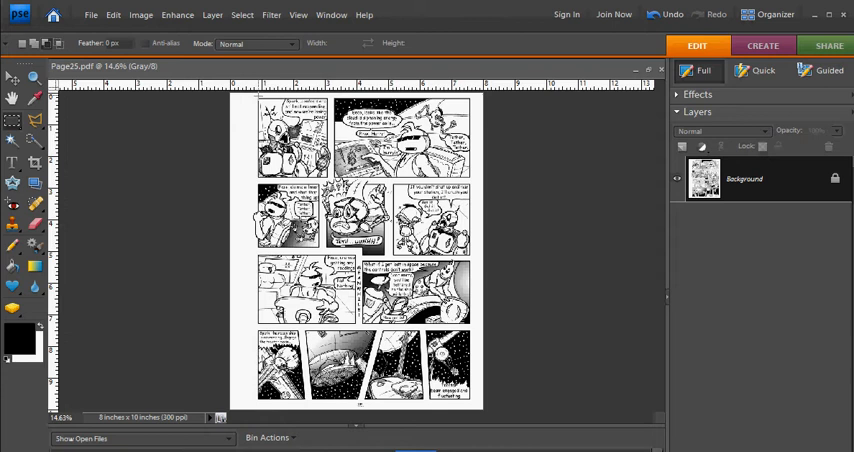
Select a rectangular marquee around the comic artwork.
{"action": "left_click_drag", "start_coordinate": [242, 90], "coordinate": [490, 318]}
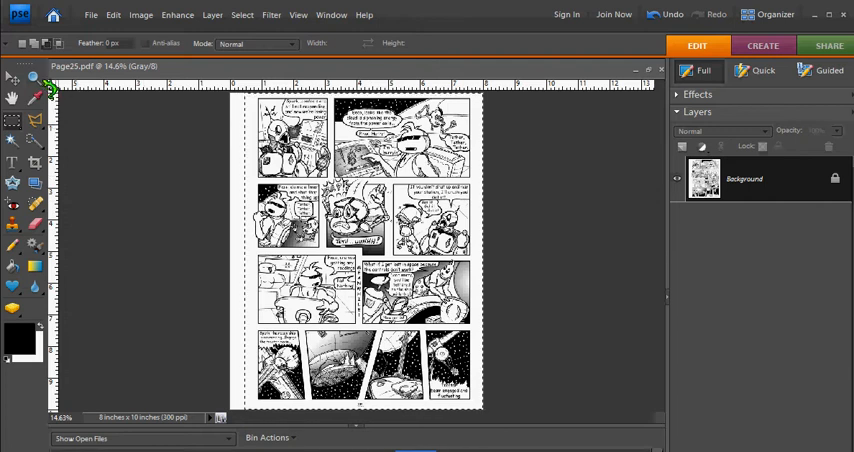
{"action": "left_click", "coordinate": [298, 14]}
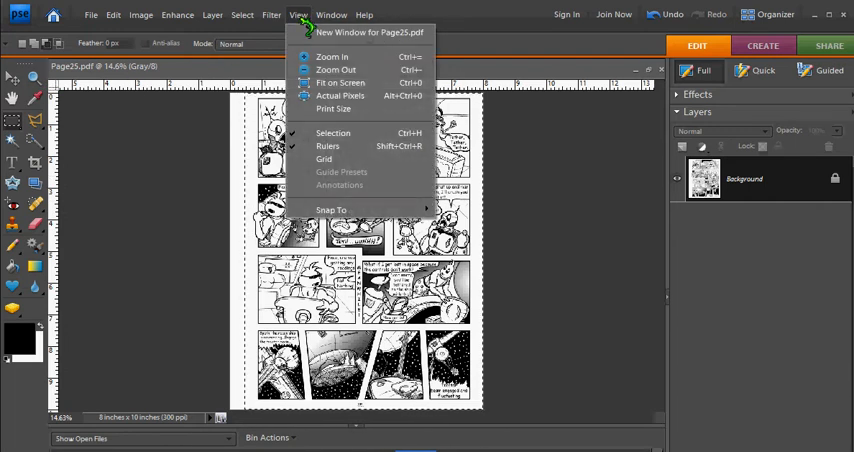
Show the grid again and switch to the Move tool to position the selected artwork.
{"action": "left_click", "coordinate": [324, 160]}
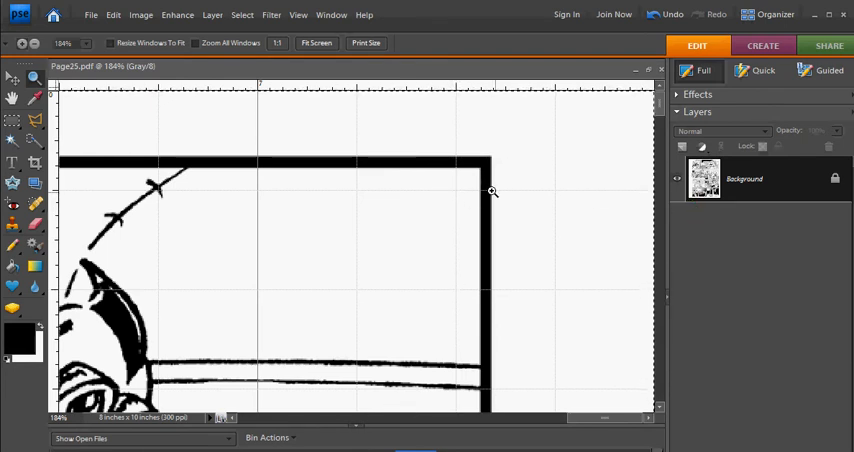
{"action": "left_click", "coordinate": [12, 76]}
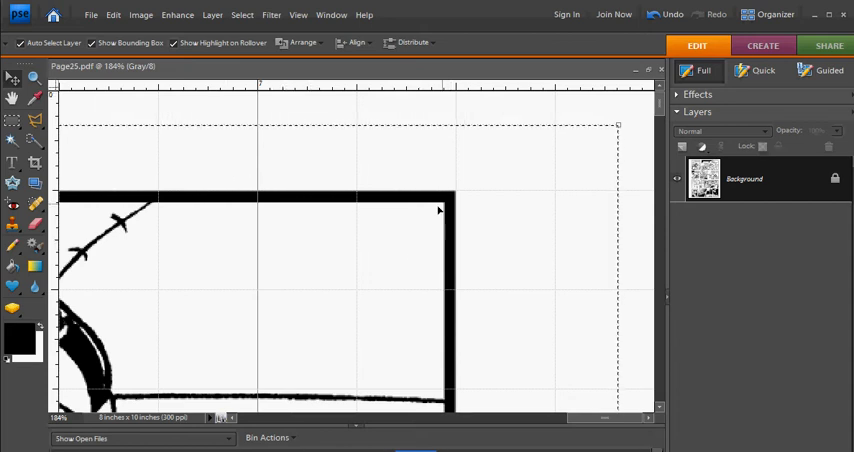
{"action": "mouse_move", "coordinate": [420, 192]}
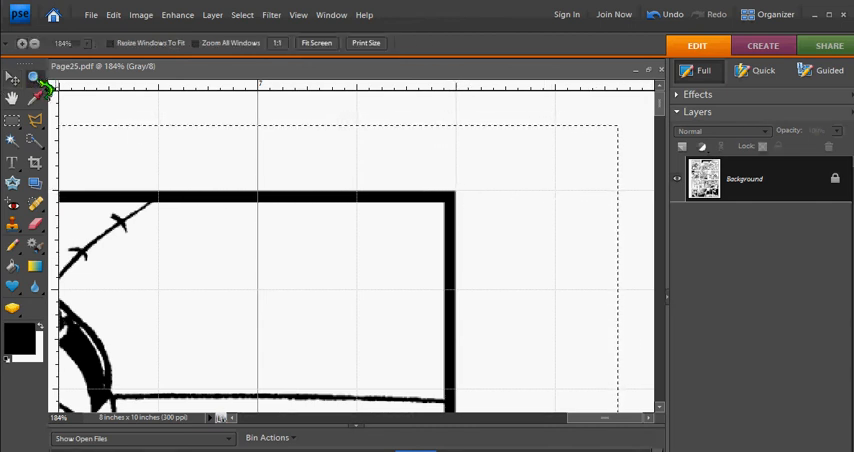
{"action": "left_click", "coordinate": [316, 44]}
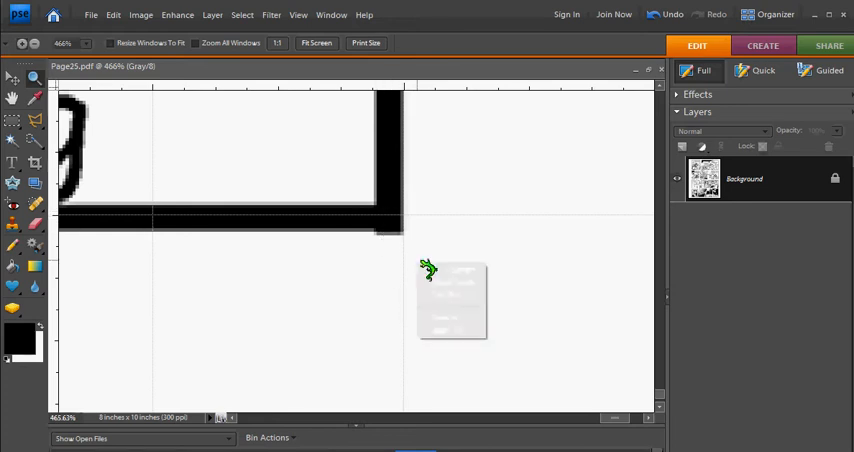
{"action": "left_click", "coordinate": [316, 44]}
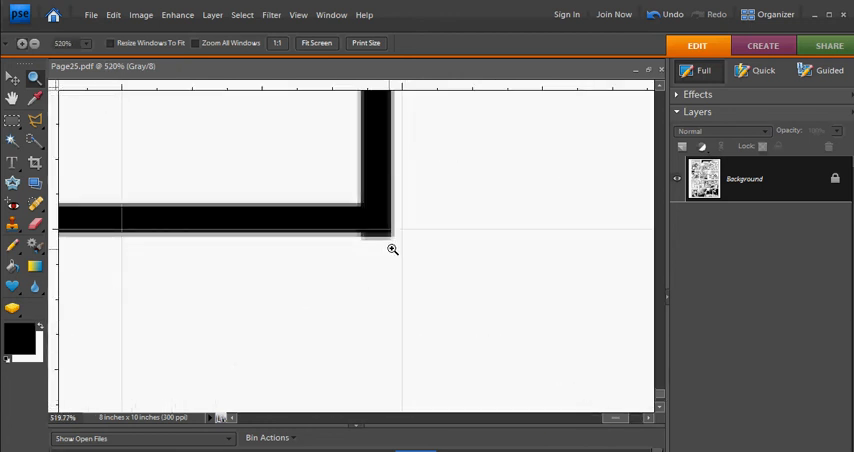
{"action": "left_click", "coordinate": [12, 78]}
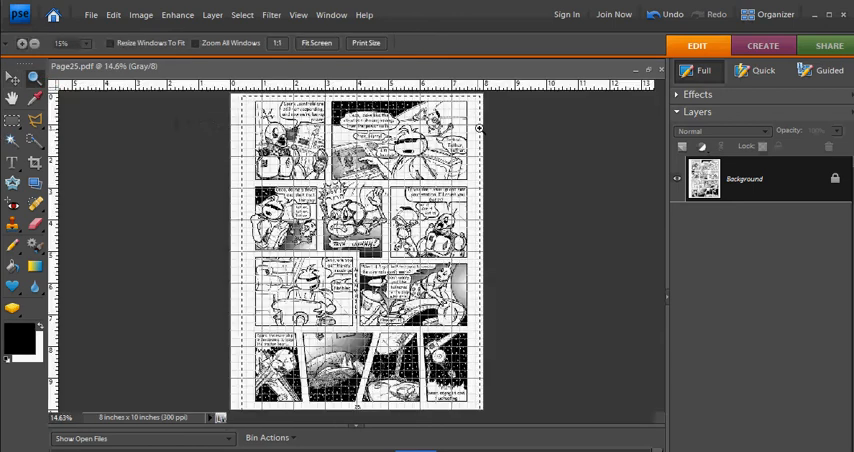
{"action": "left_click", "coordinate": [480, 128]}
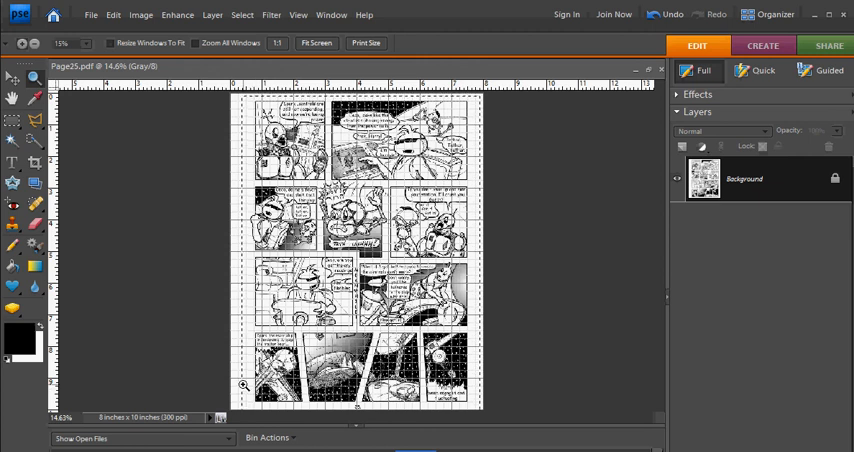
{"action": "mouse_move", "coordinate": [476, 408]}
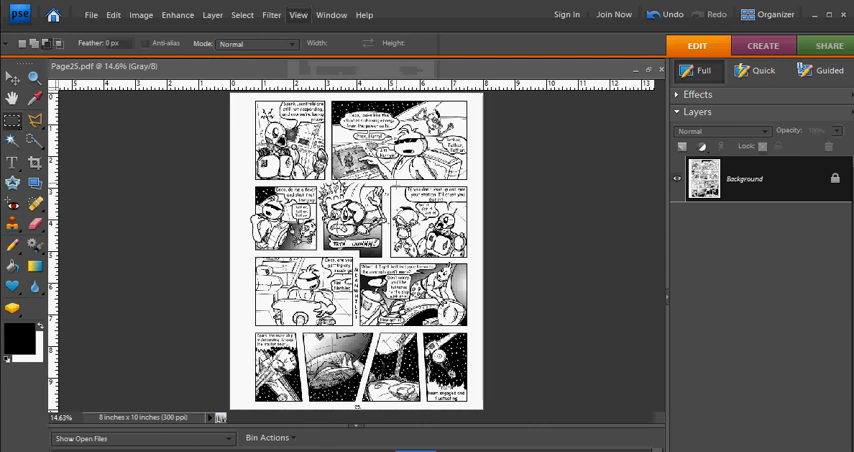
Begin saving the repositioned comic page as a new file from the File menu.
{"action": "left_click", "coordinate": [90, 14]}
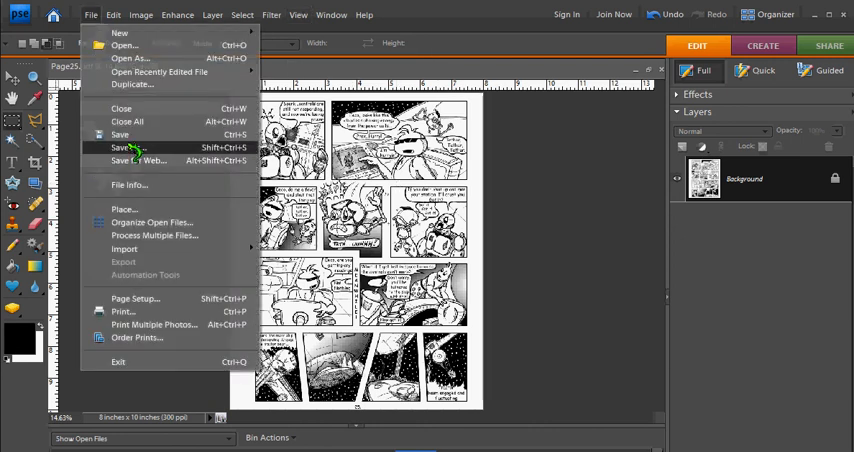